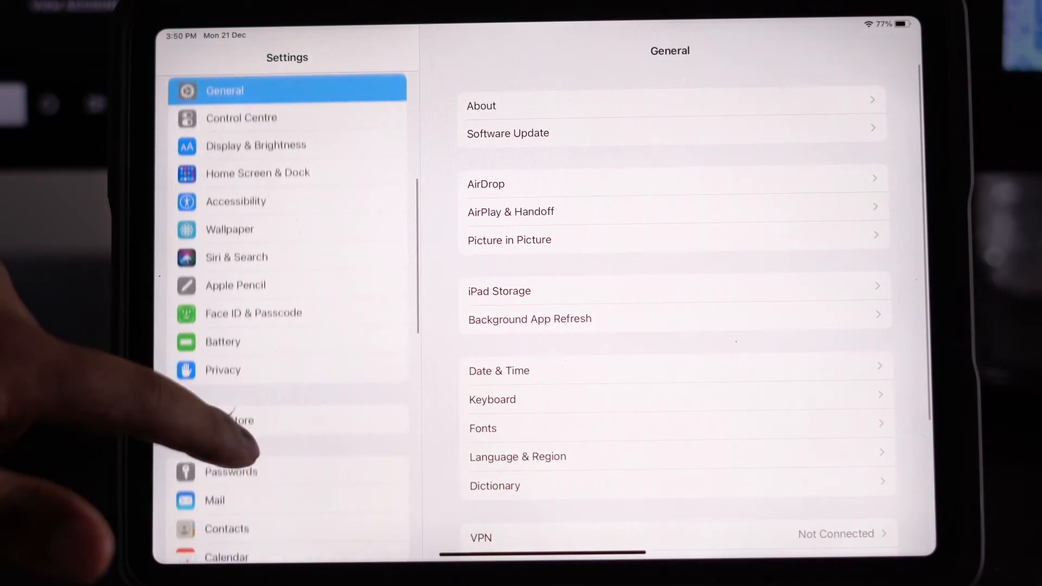
- Open the Passwords page from the Settings sidebar to view the saved paypal.com login
{"action": "left_click", "coordinate": [231, 472]}
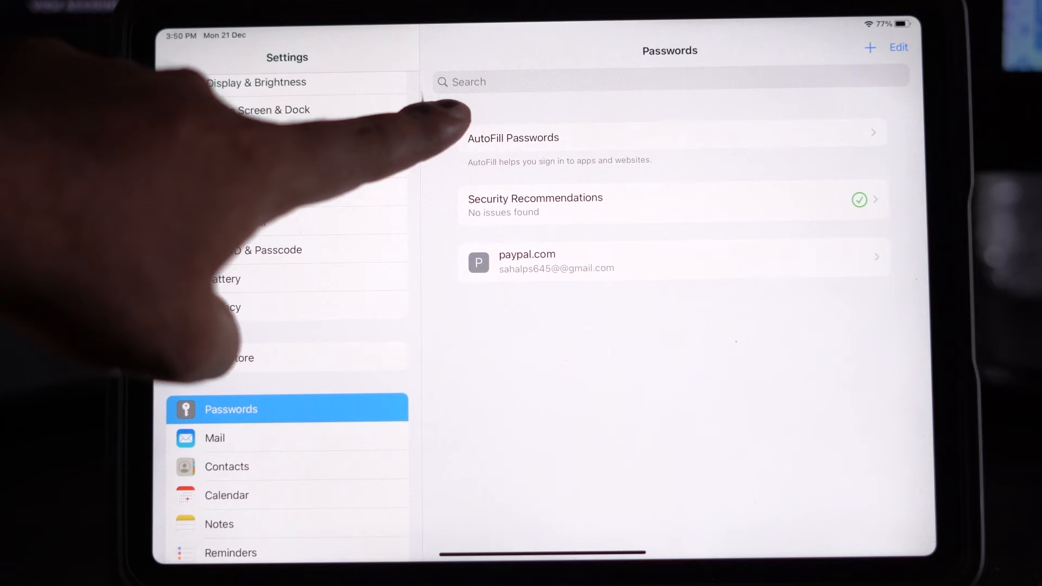
{"action": "left_click", "coordinate": [512, 137]}
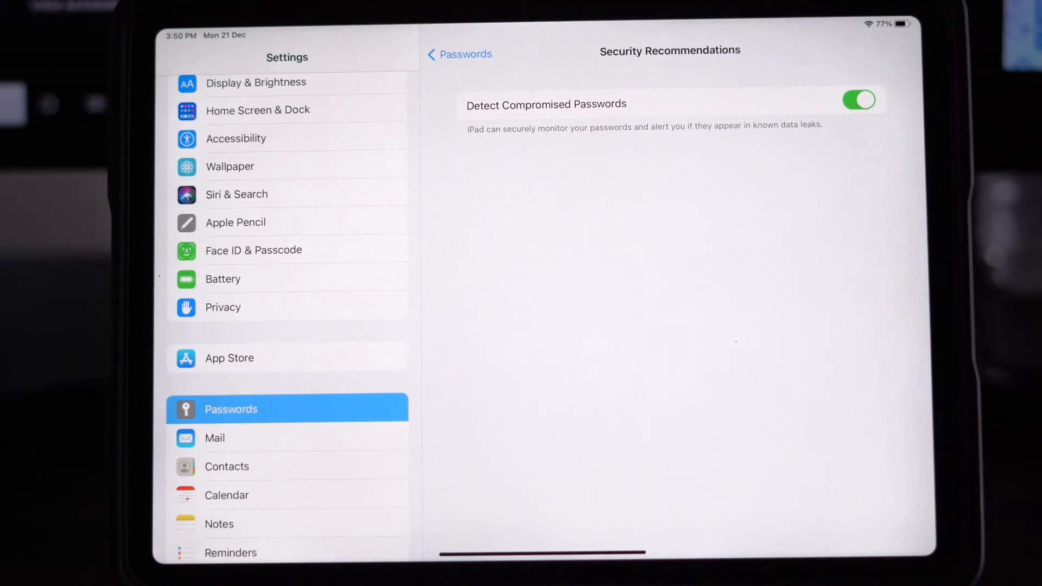
{"action": "left_click", "coordinate": [458, 53]}
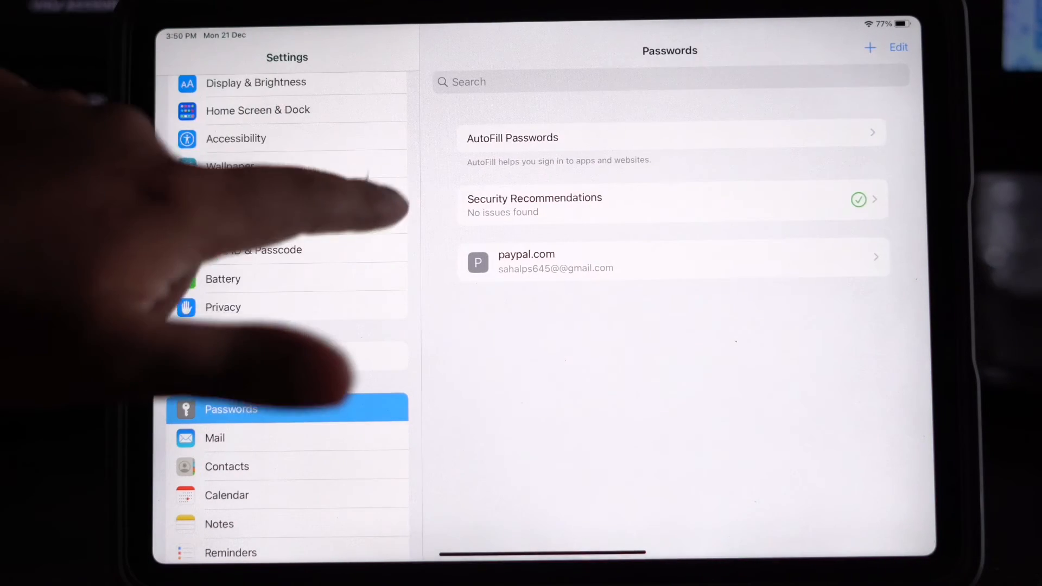